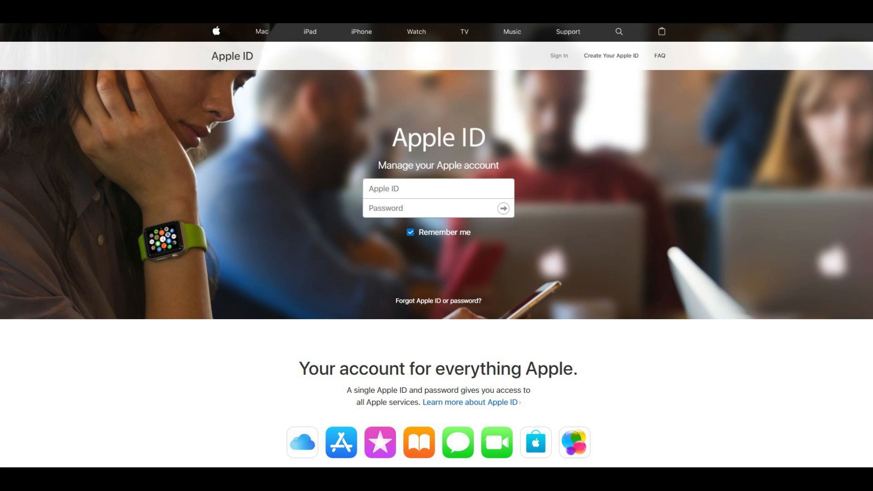
- Start a new Apple ID from 'Create Your Apple ID' in the top navigation
click(610, 55)
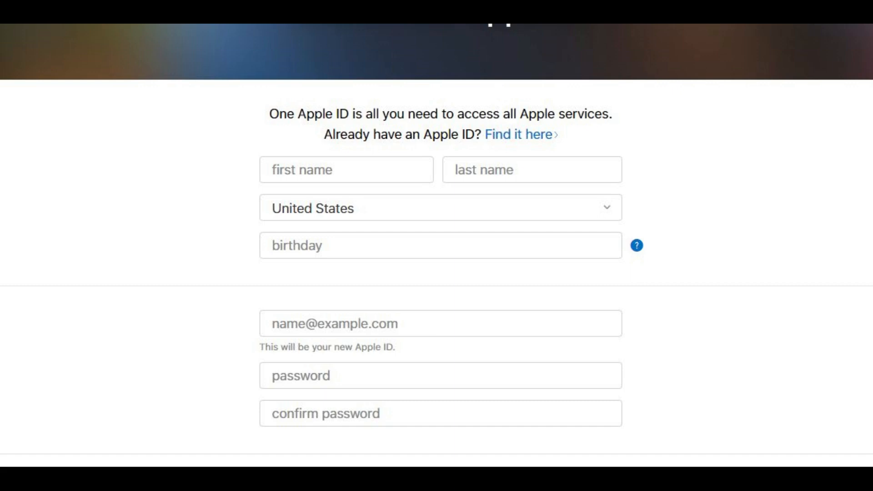
scroll(down, 3)
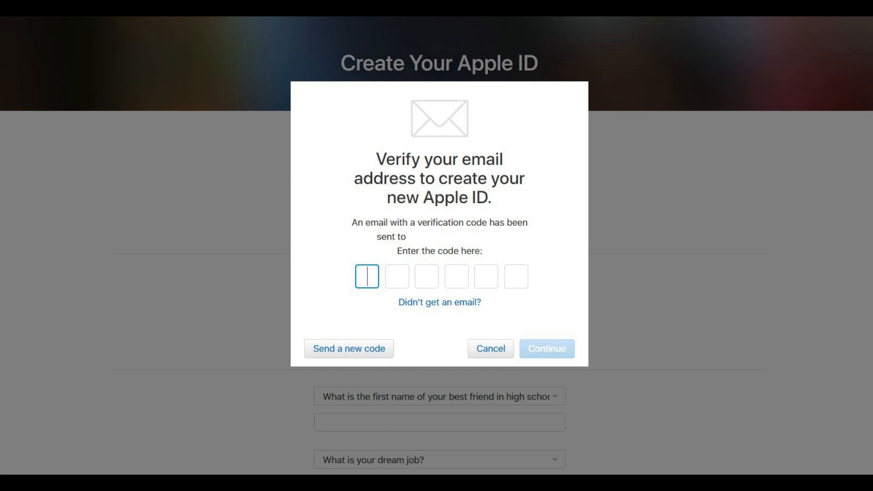
- Confirm the emailed verification code to finish creating the Apple ID
click(546, 349)
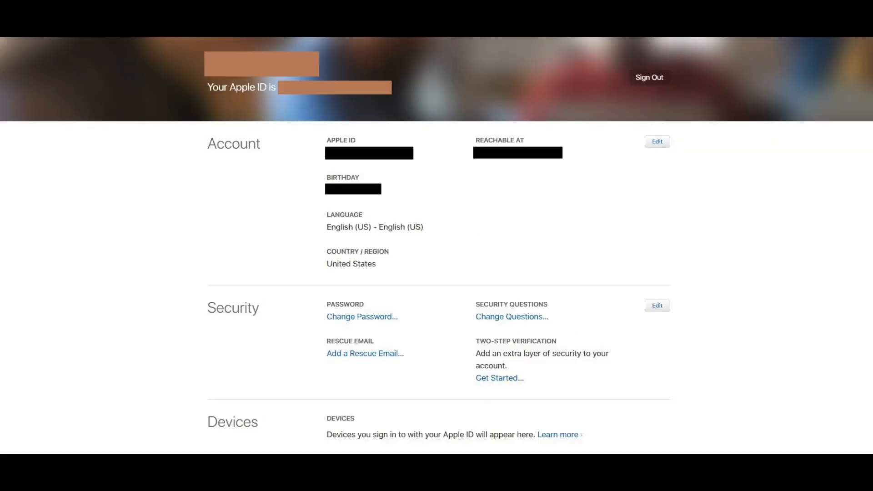